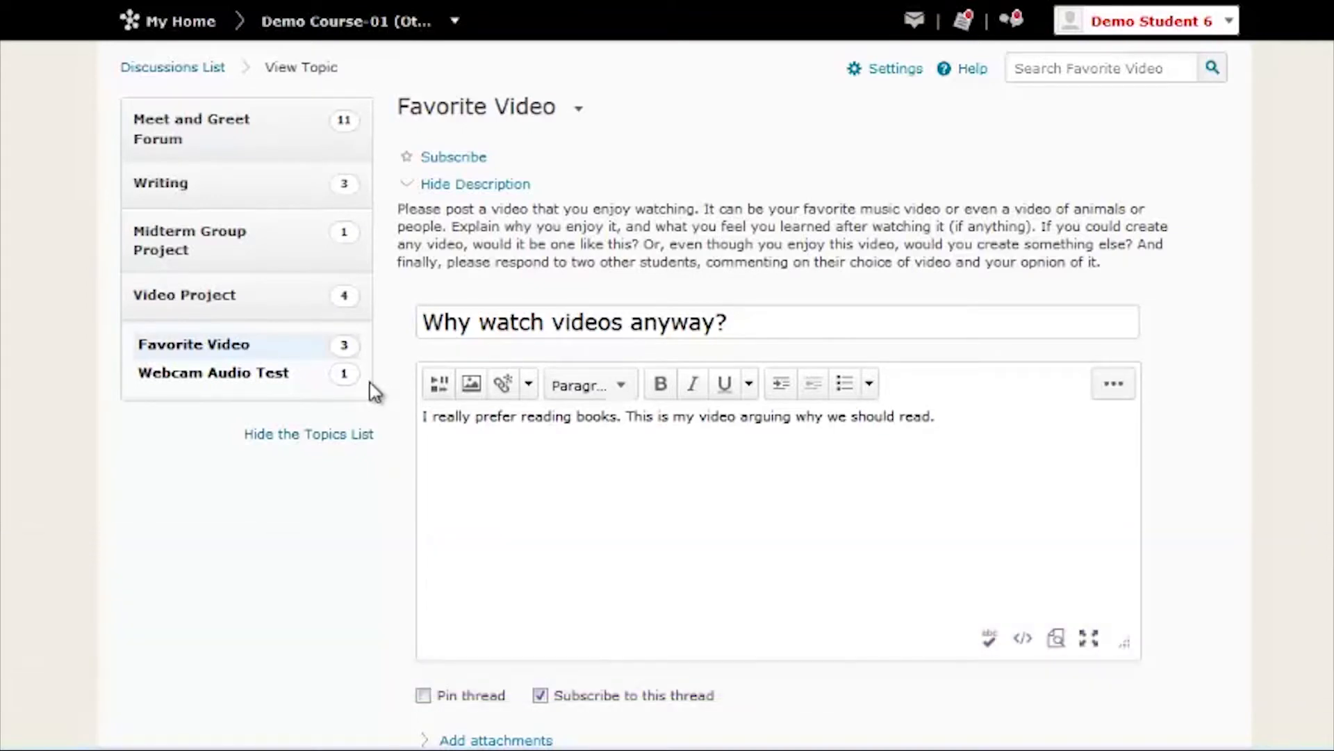
{"action": "mouse_move", "coordinate": [422, 400]}
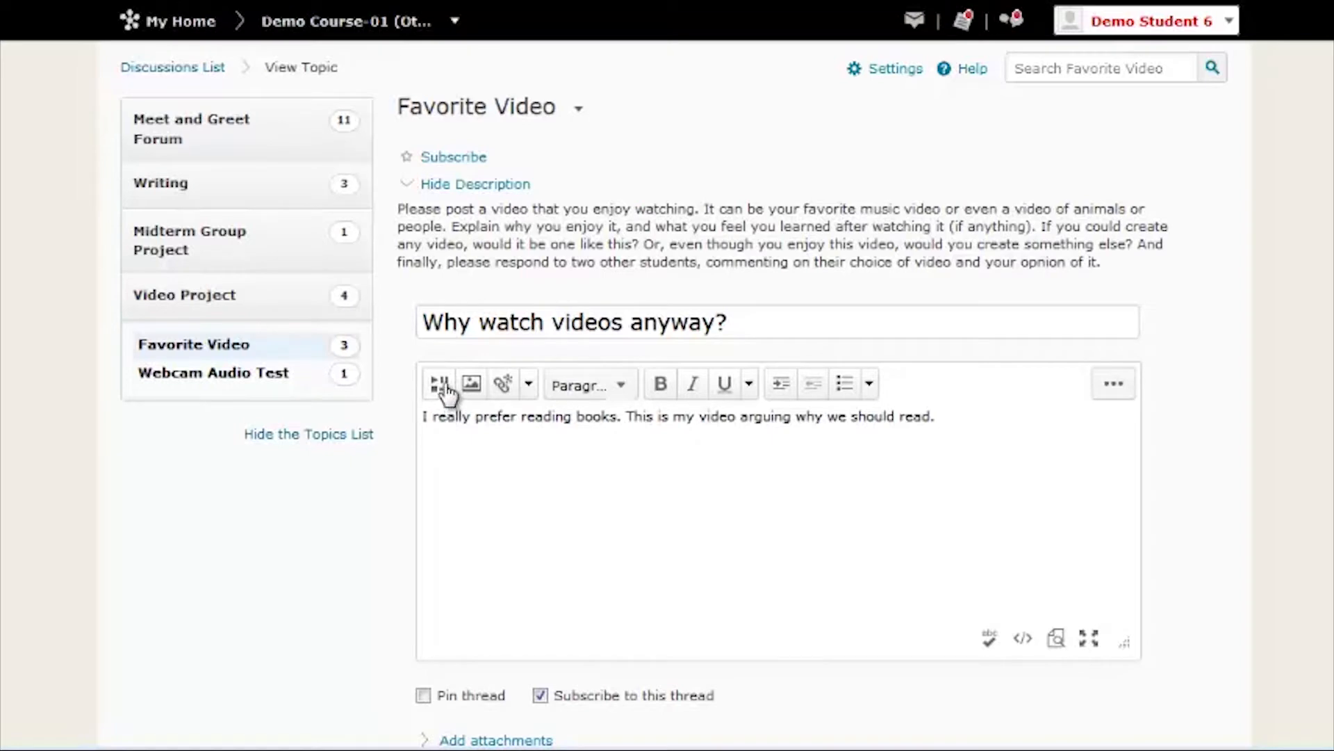
- Show the My Media library of your own recordings inside the Insert Stuff window
{"action": "left_click", "coordinate": [438, 383]}
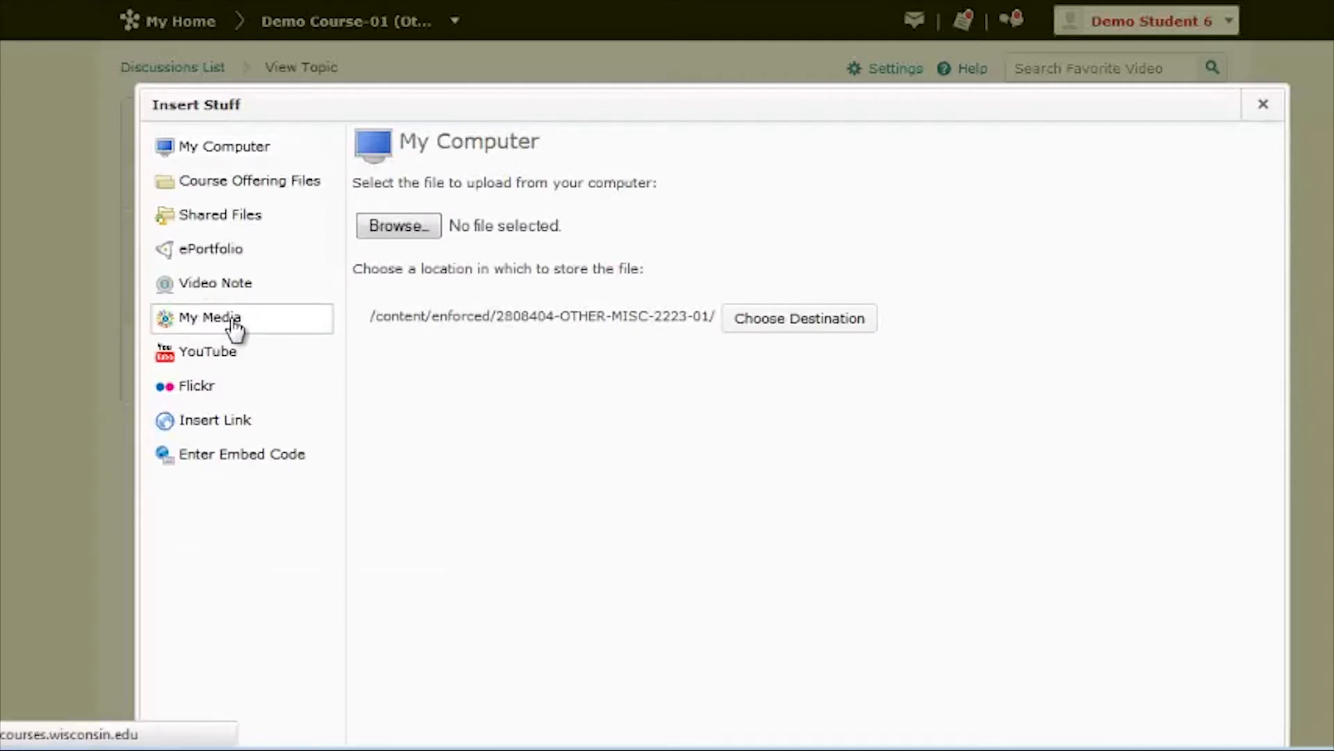
{"action": "left_click", "coordinate": [210, 317]}
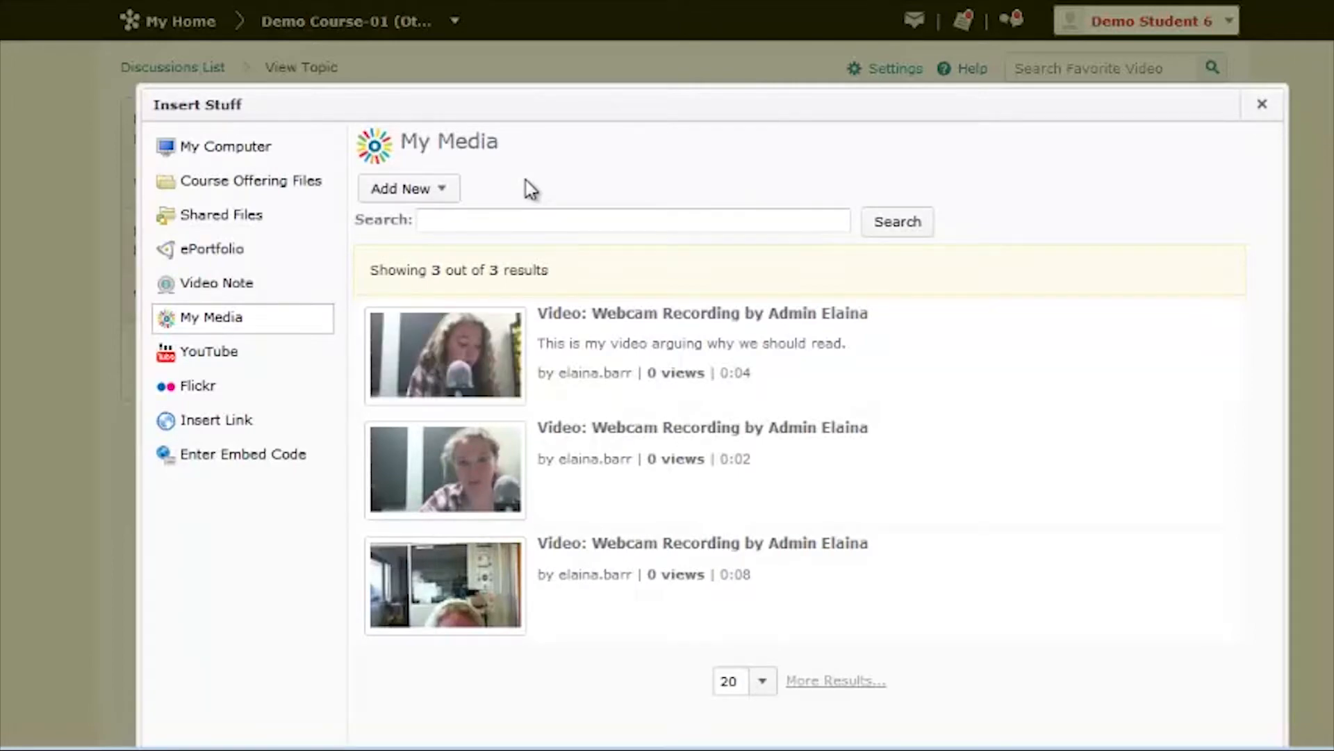
{"action": "mouse_move", "coordinate": [565, 178]}
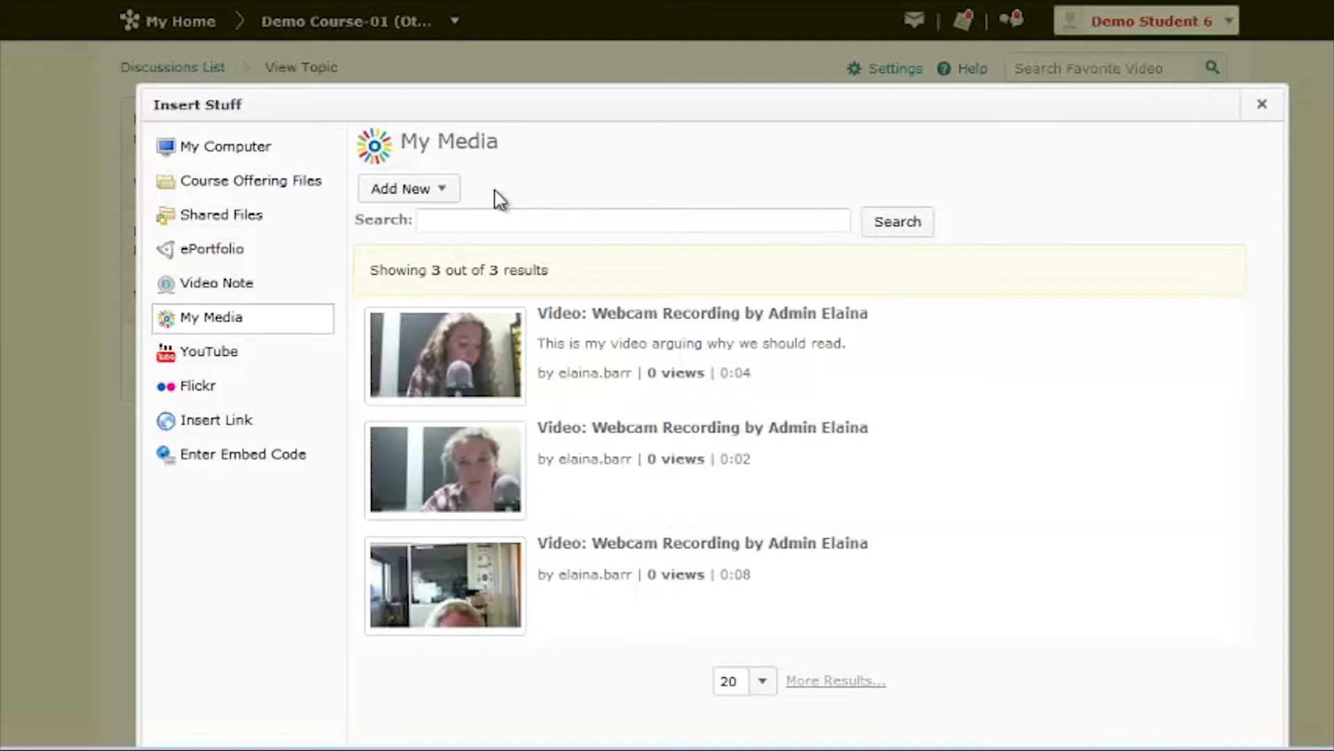
- Start a new Webcam Recording via Add New and allow camera and microphone access
{"action": "left_click", "coordinate": [407, 188]}
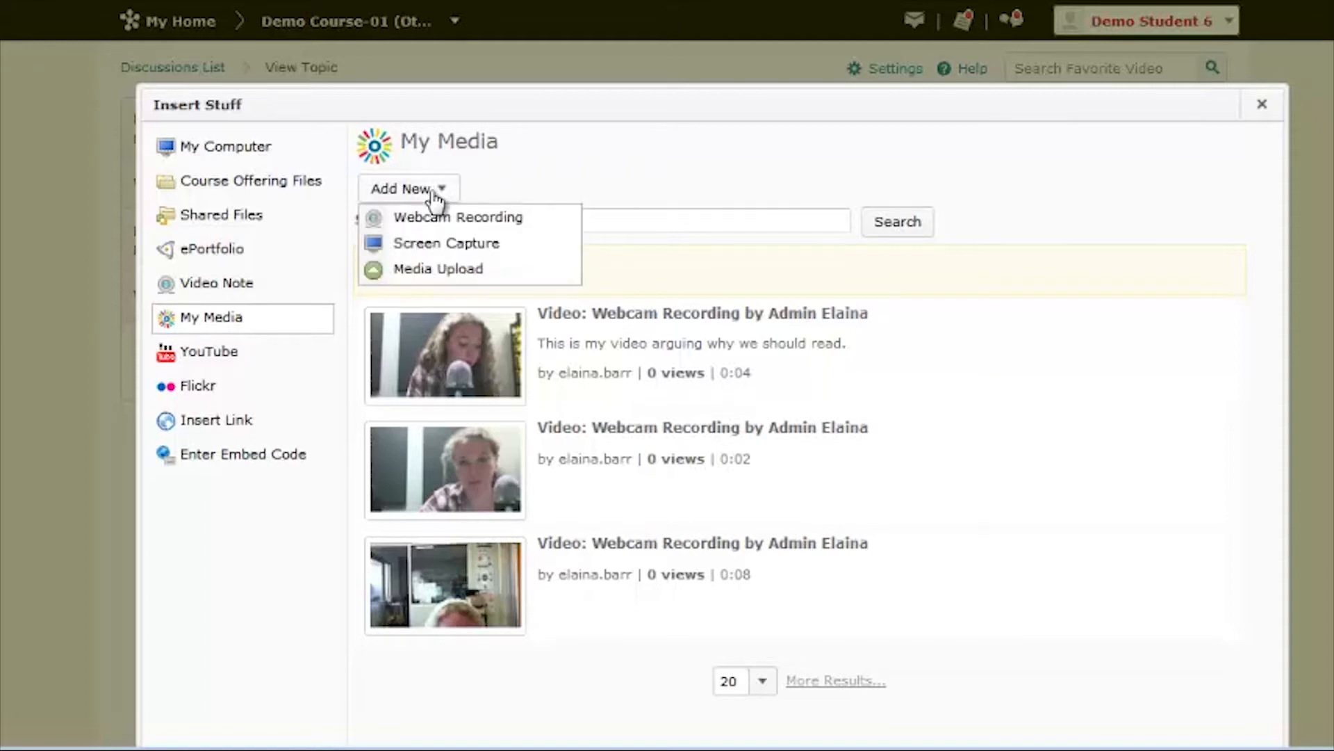
{"action": "mouse_move", "coordinate": [457, 222]}
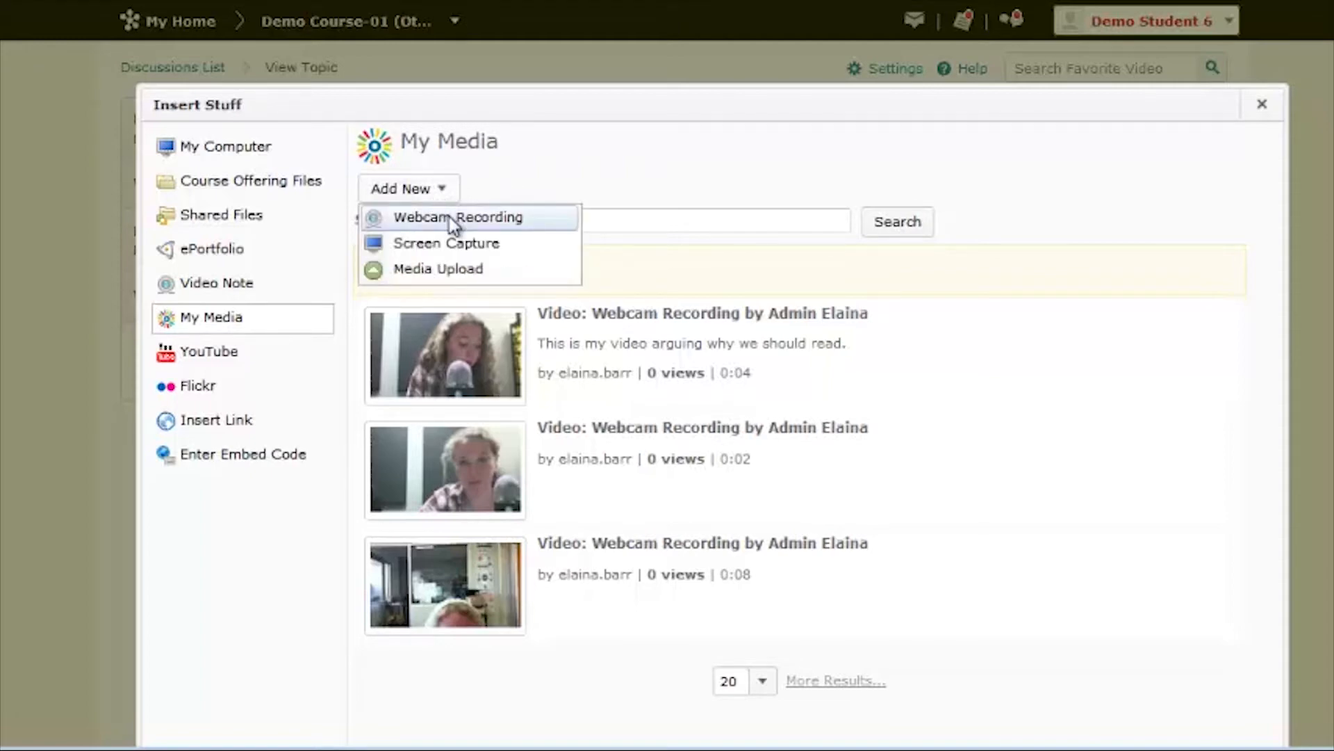
{"action": "left_click", "coordinate": [458, 217]}
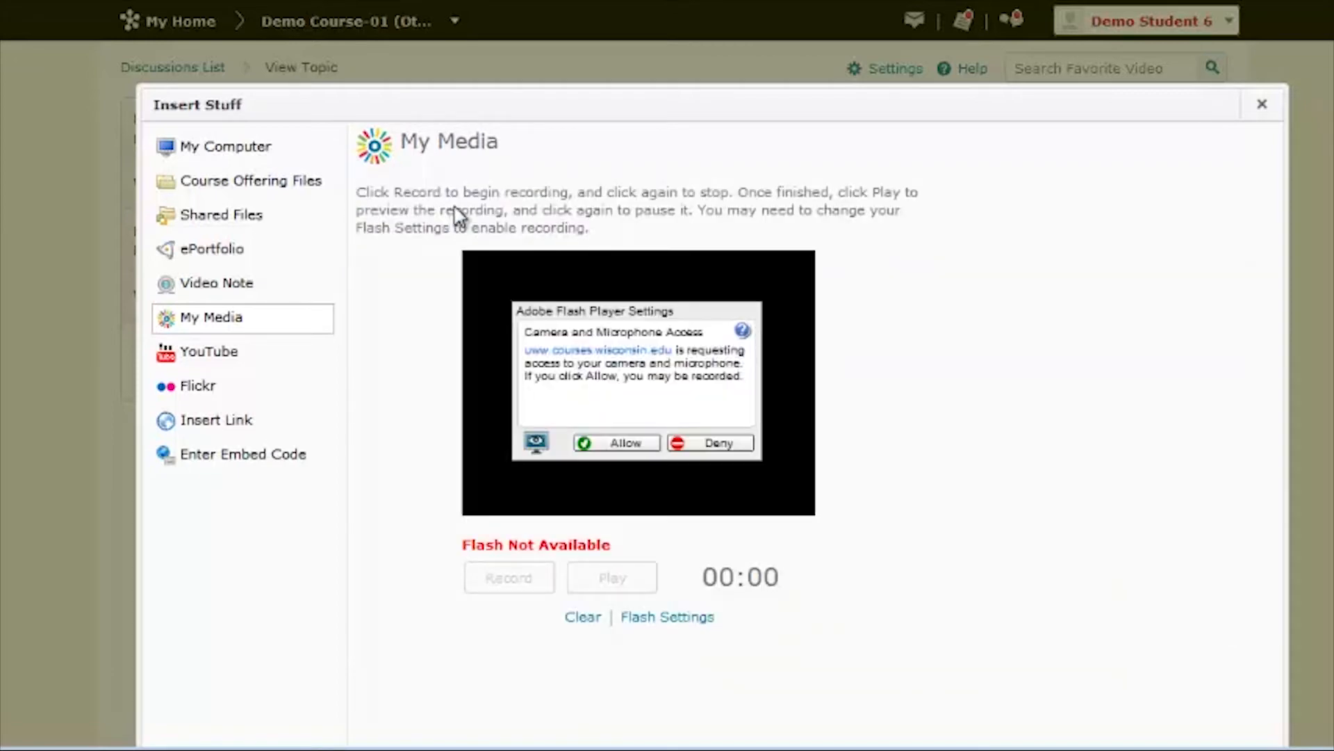
{"action": "mouse_move", "coordinate": [624, 444]}
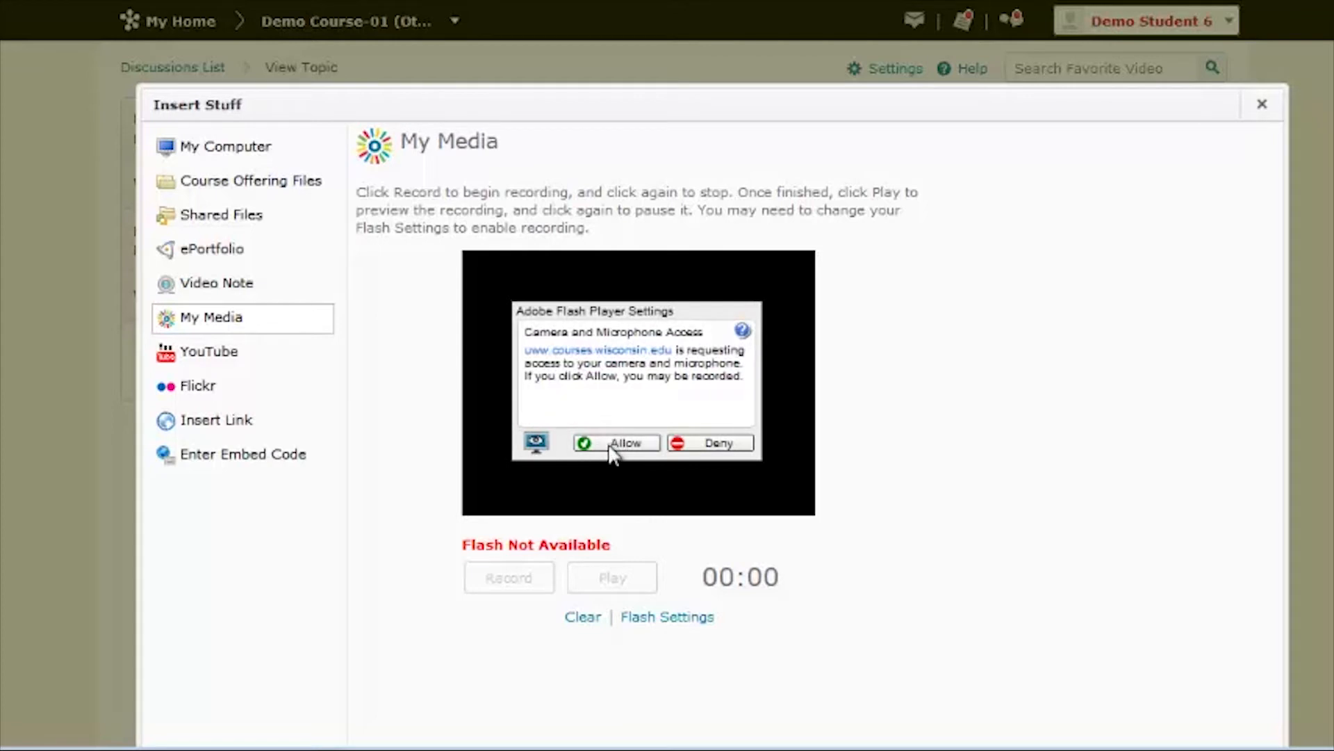
{"action": "mouse_move", "coordinate": [646, 451]}
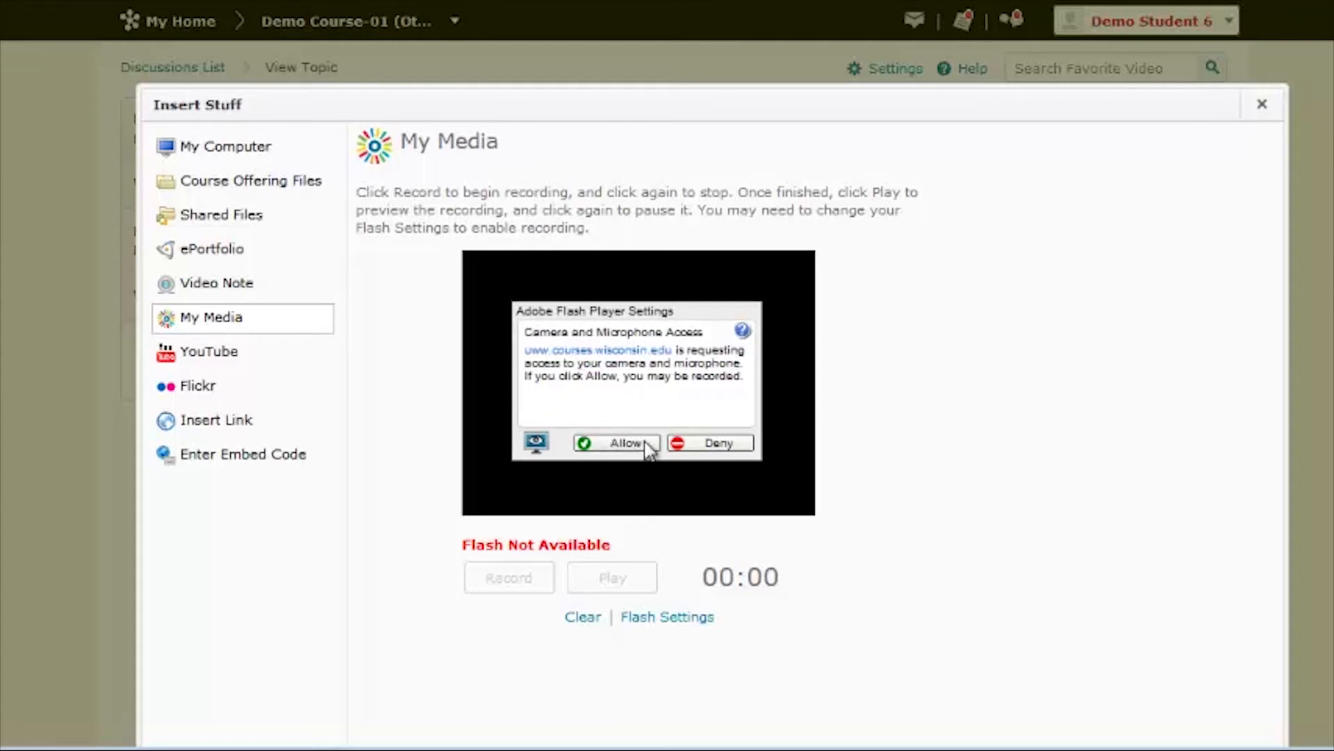
{"action": "left_click", "coordinate": [615, 442]}
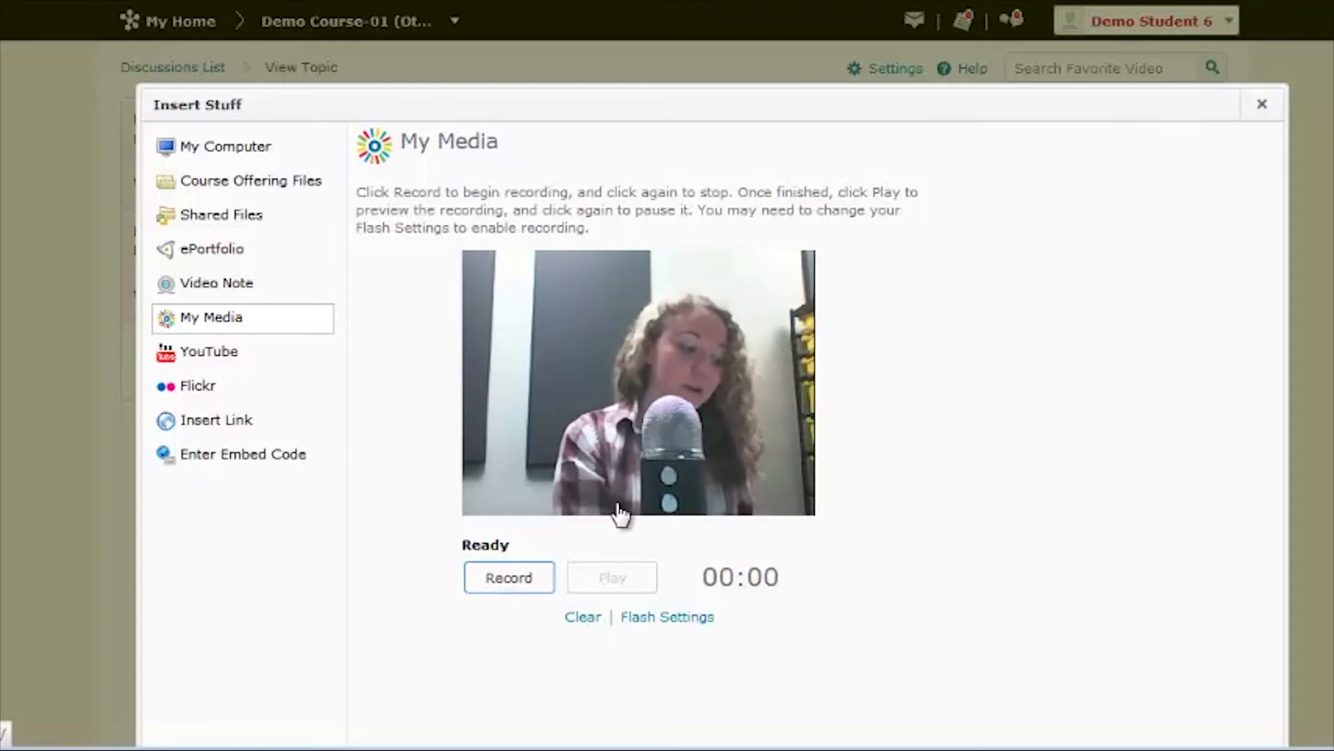
- Record a four-second webcam clip, stop it, and continue so it uploads
{"action": "left_click", "coordinate": [509, 576]}
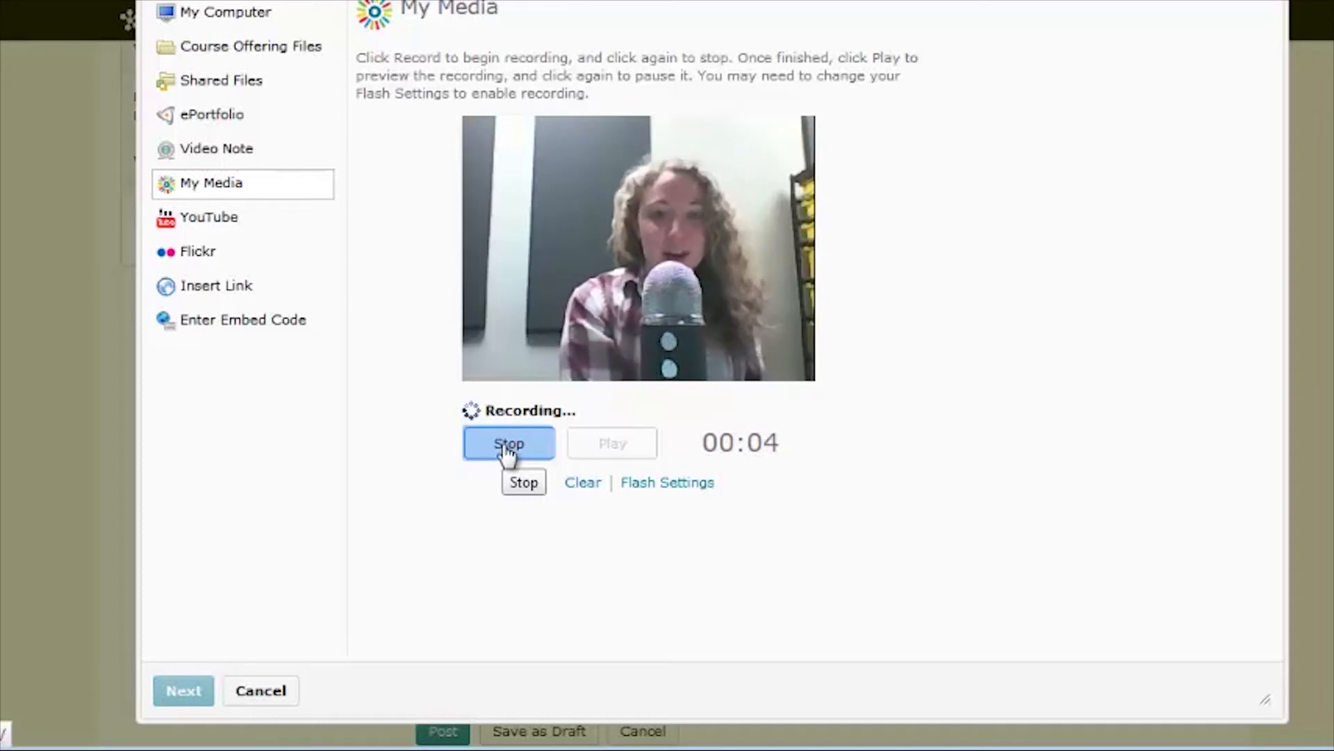
{"action": "left_click", "coordinate": [509, 442]}
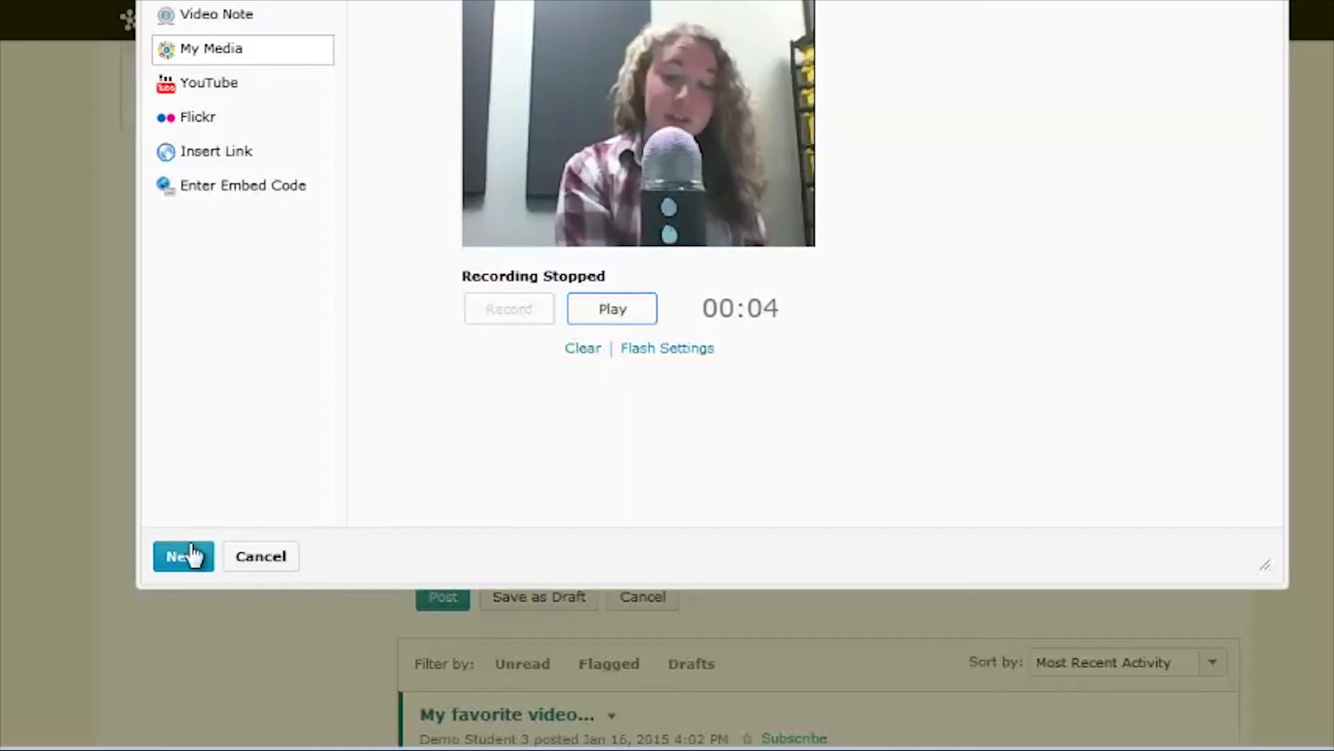
{"action": "left_click", "coordinate": [182, 556]}
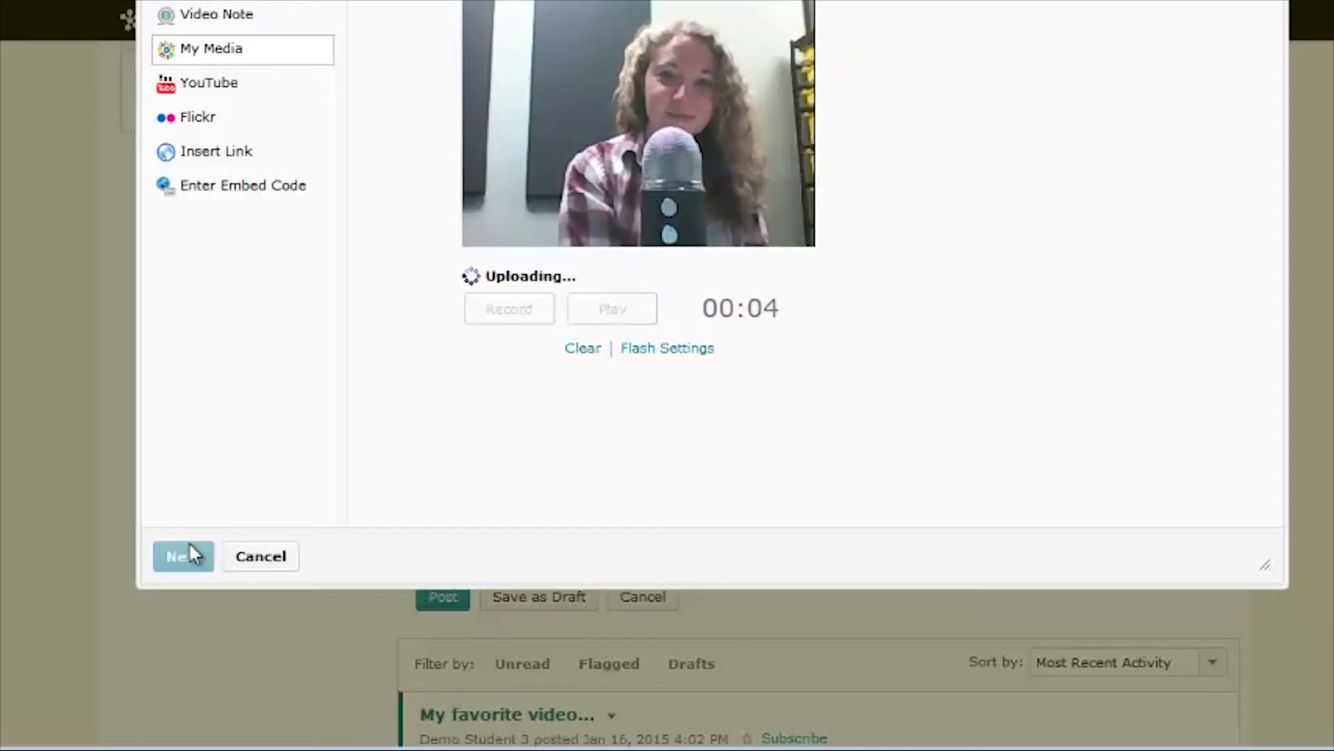
- Describe the recording as 'This is my video arguing why we should read.'
{"action": "left_click", "coordinate": [183, 556]}
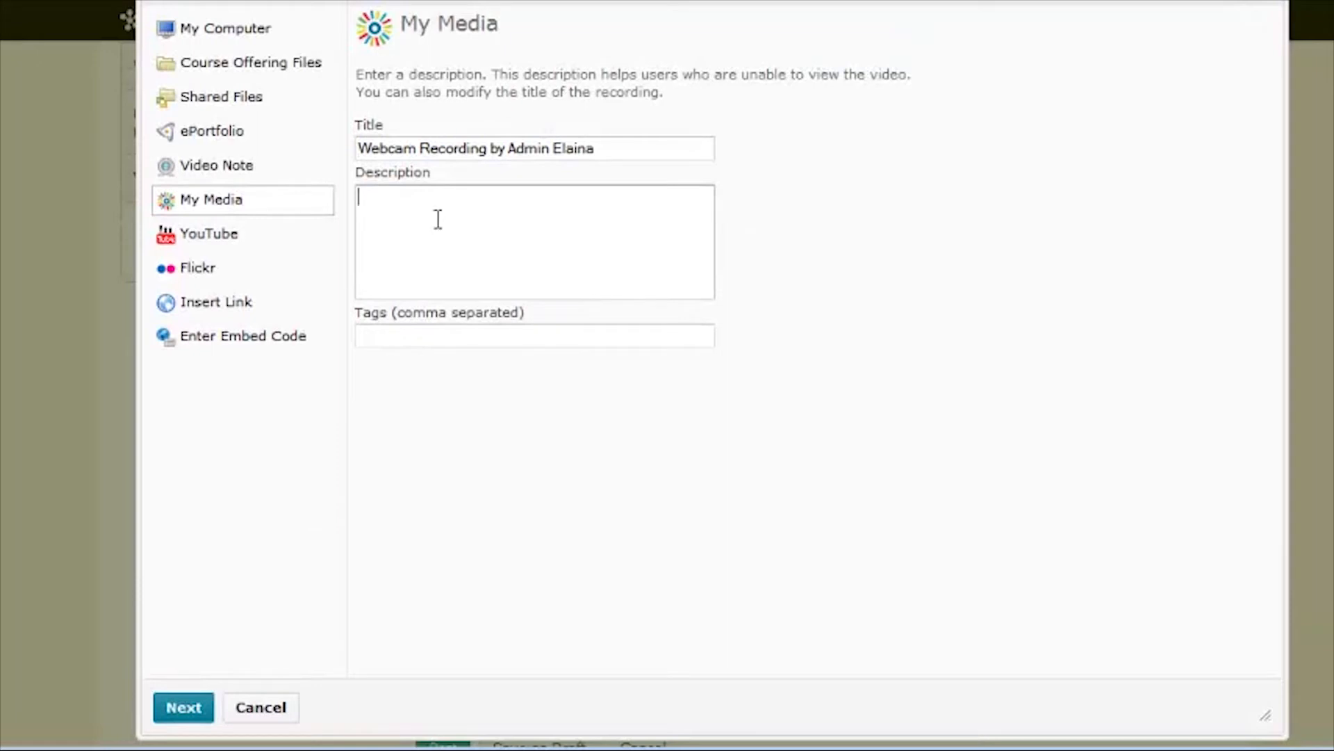
{"action": "type", "text": "This is my video arguing why we should read."}
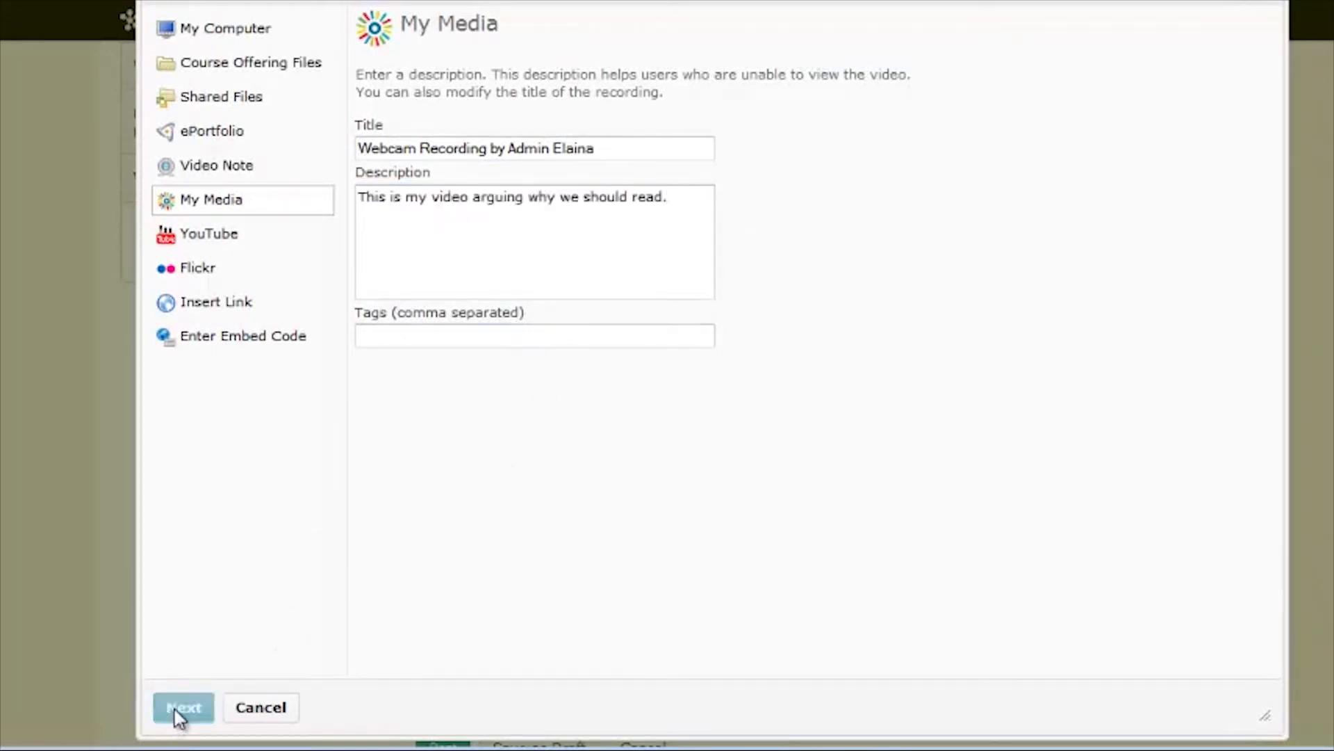
- Preview the recording in Properties and insert it into the thread's message body
{"action": "left_click", "coordinate": [183, 706]}
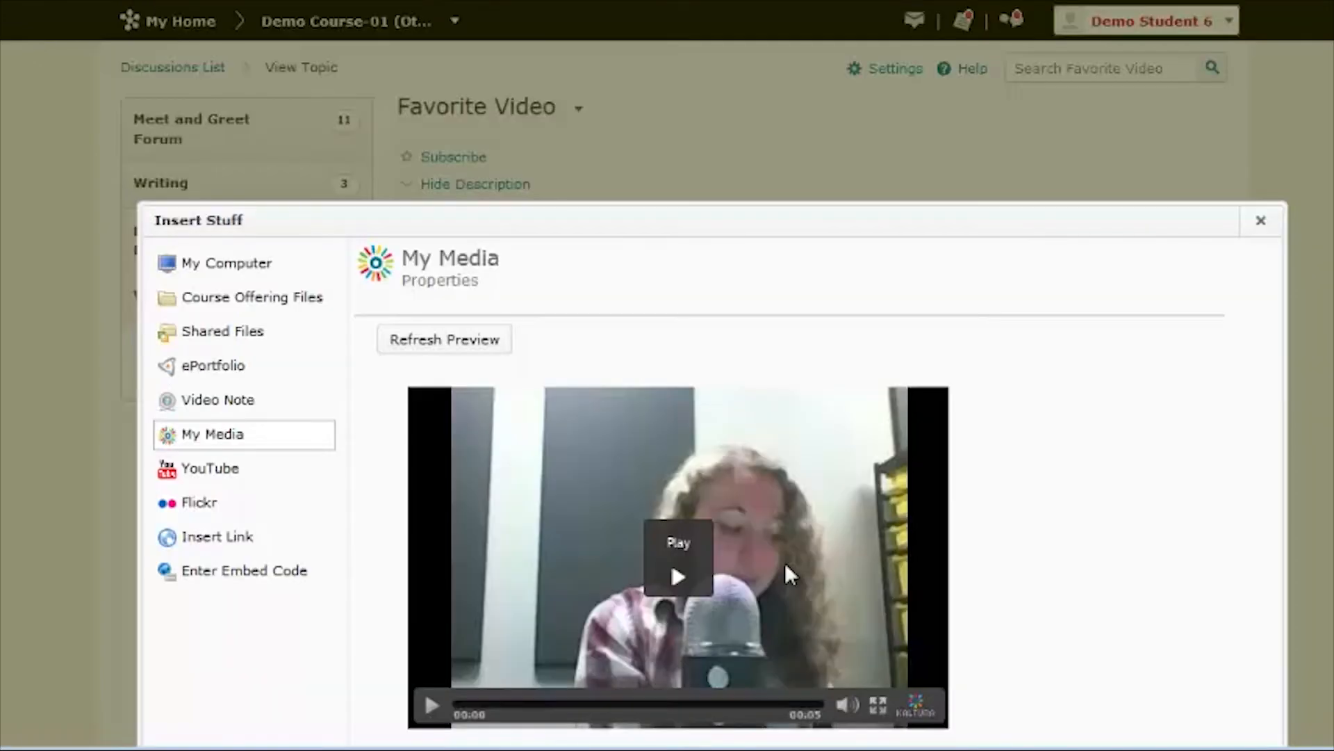
{"action": "scroll", "scroll_direction": "down", "scroll_amount": 3}
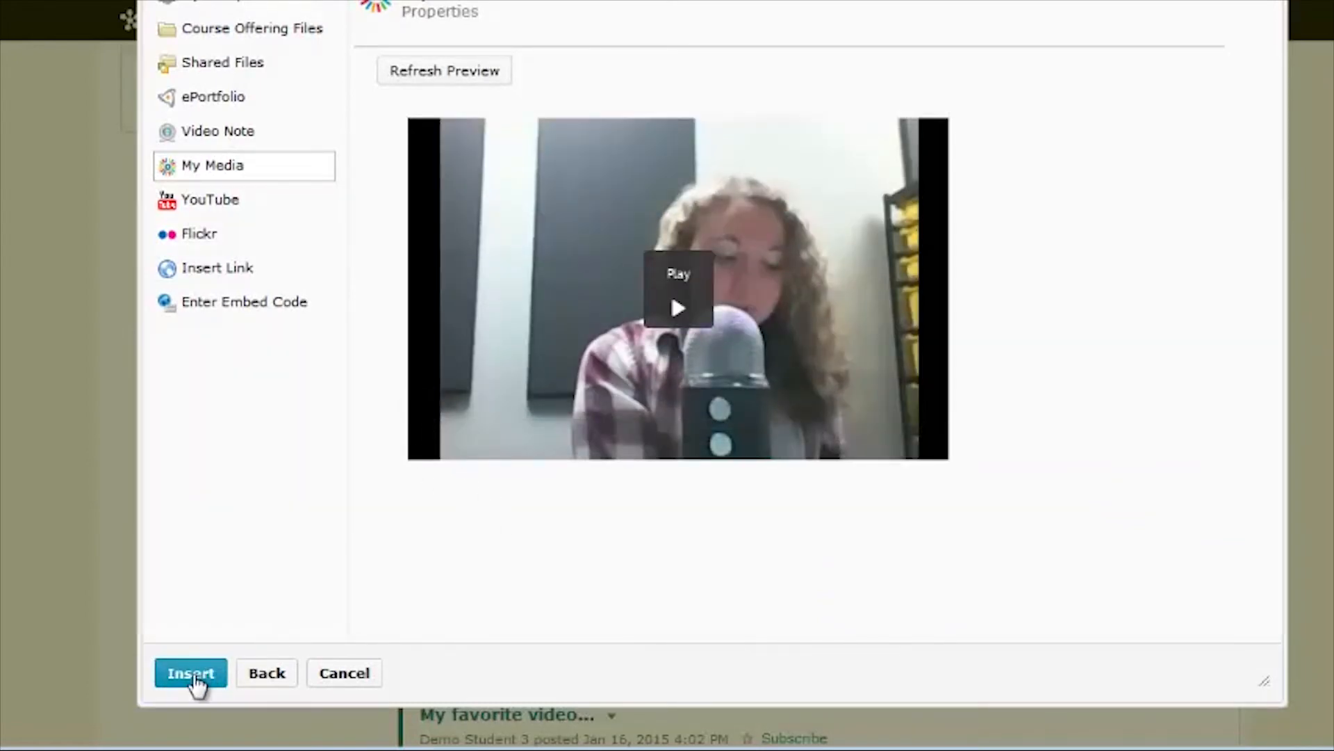
{"action": "left_click", "coordinate": [191, 673]}
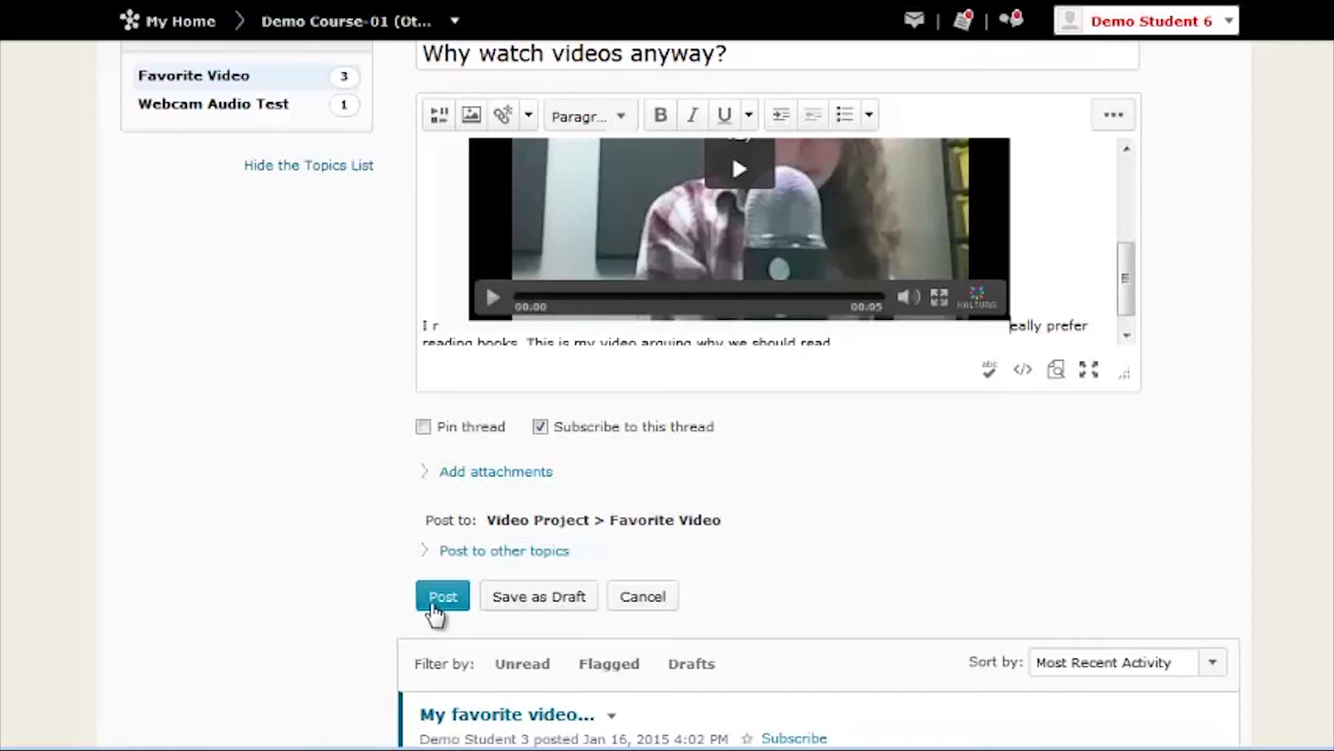
- Post the 'Why watch videos anyway?' thread to the Favorite Video topic
{"action": "left_click", "coordinate": [442, 596]}
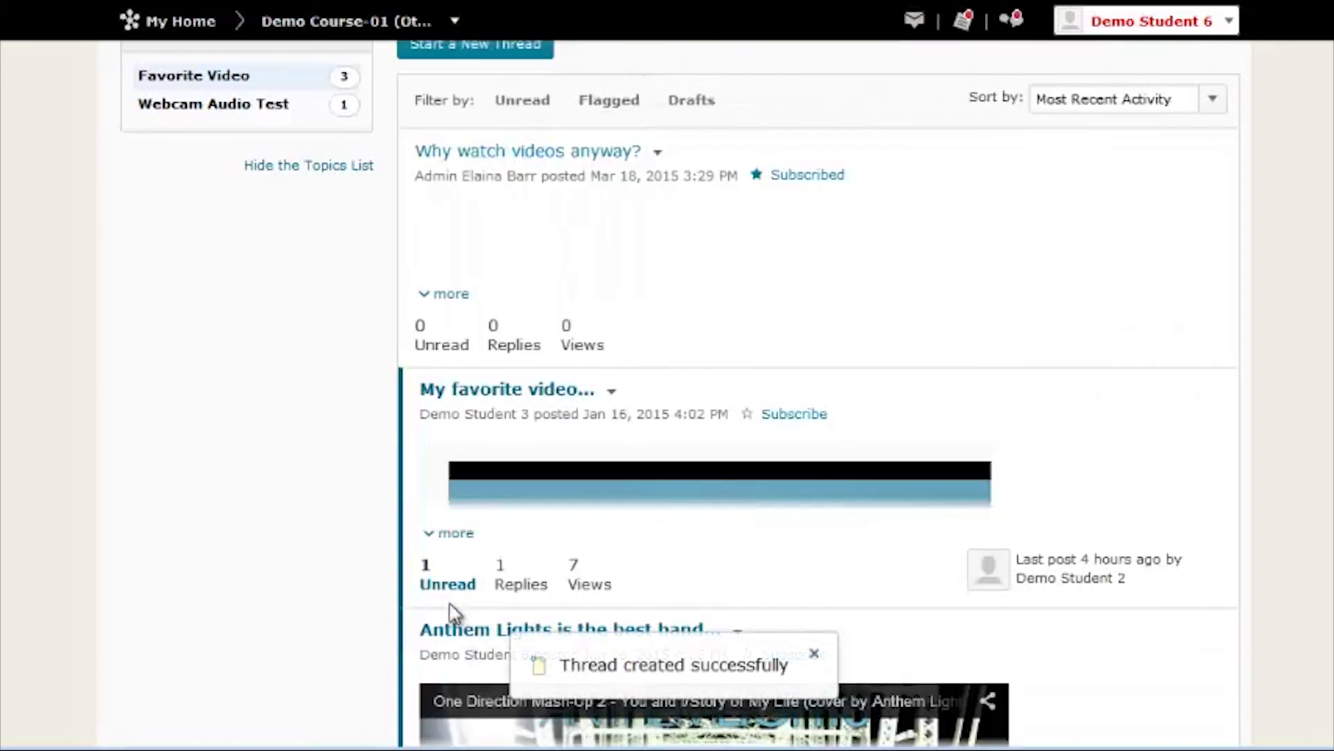